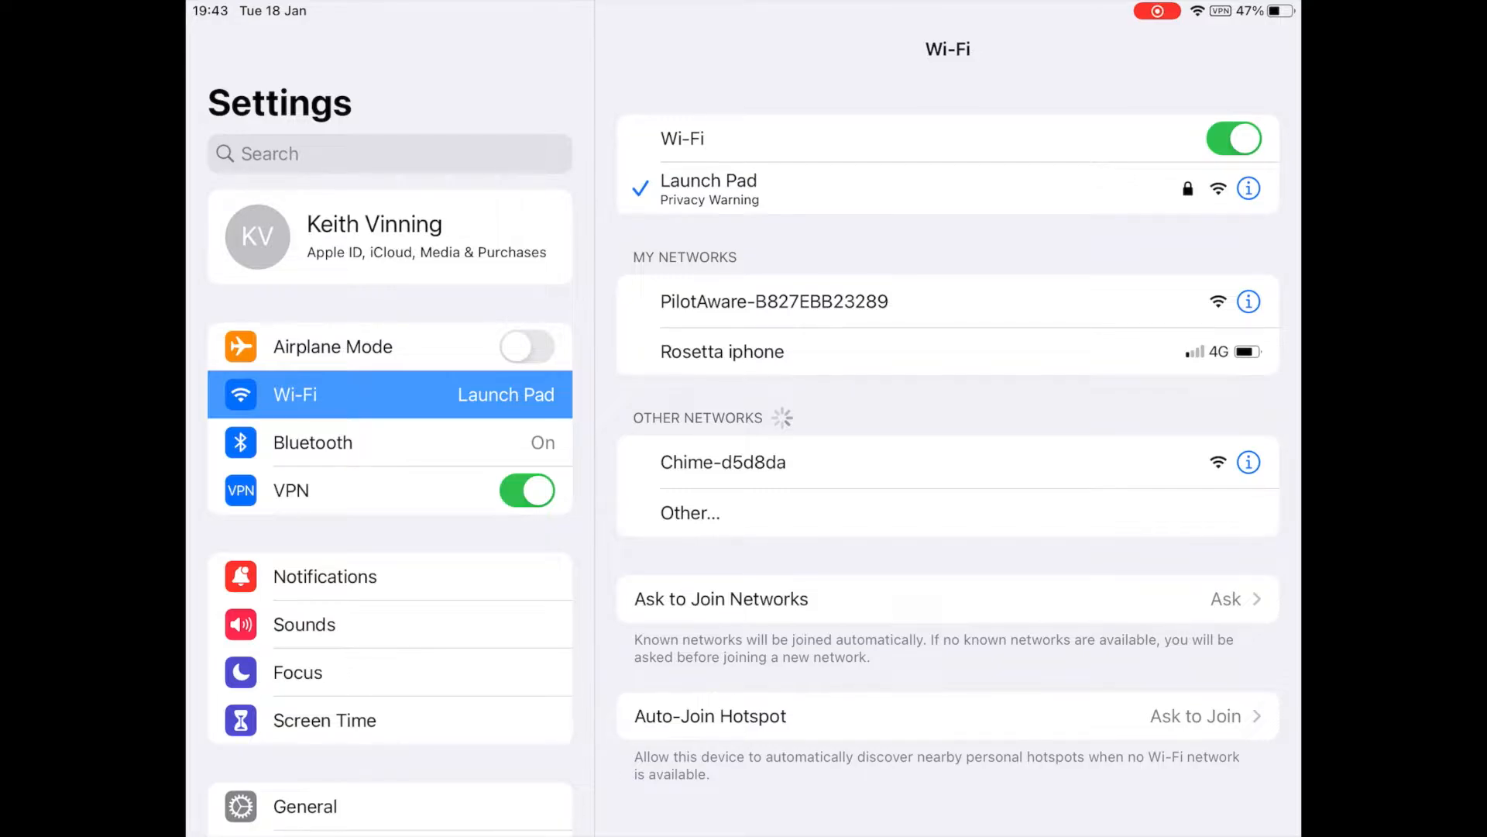
Join the PilotAware-B827EBB23289 Wi-Fi network from iPadOS Settings.
{"action": "left_click", "coordinate": [774, 301]}
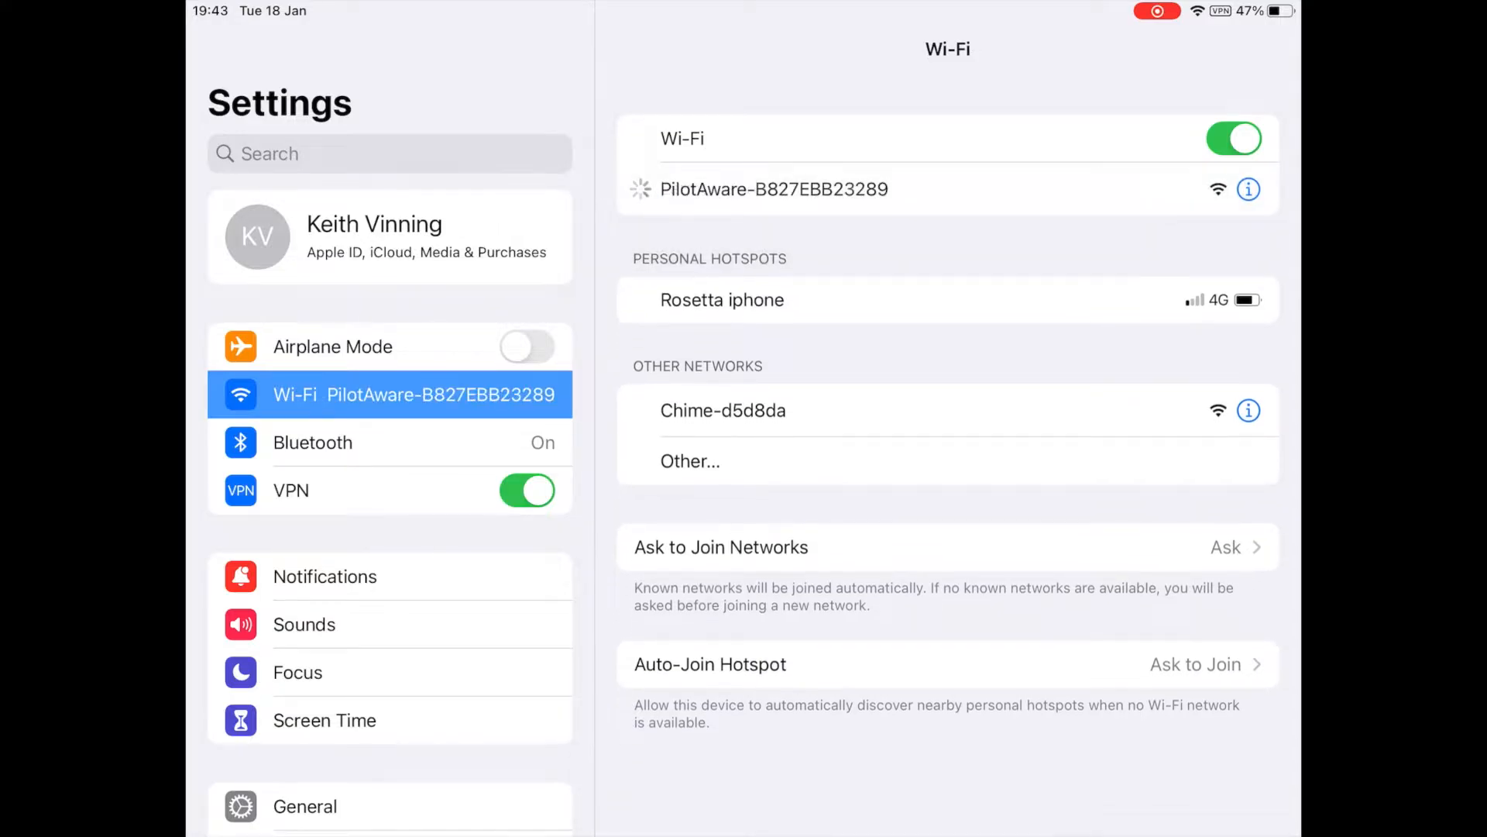
{"action": "left_click", "coordinate": [773, 189]}
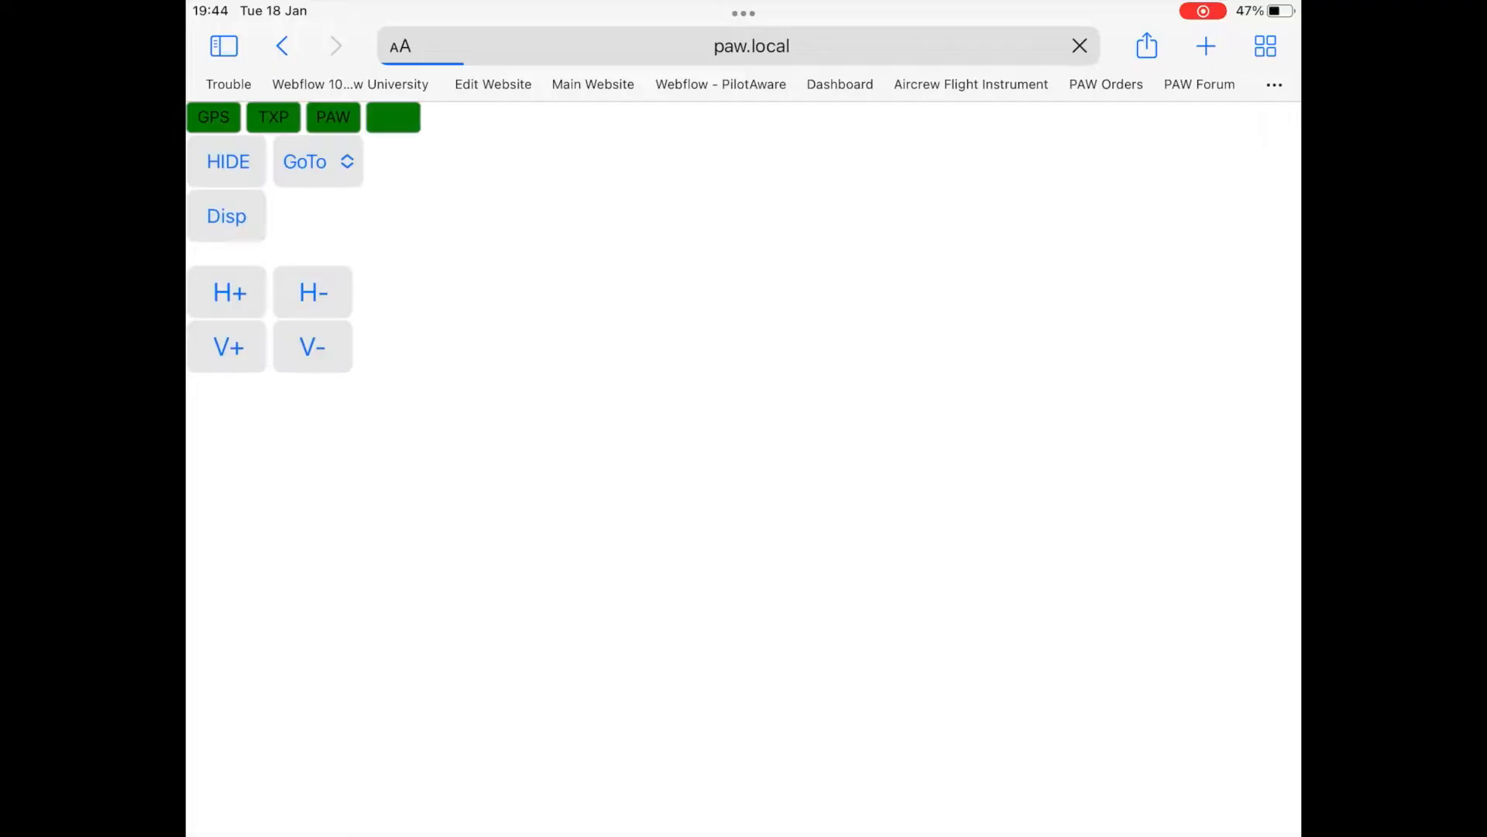
Load the PilotAware radar display at paw.local and show its GoTo page list.
{"action": "left_click", "coordinate": [226, 215]}
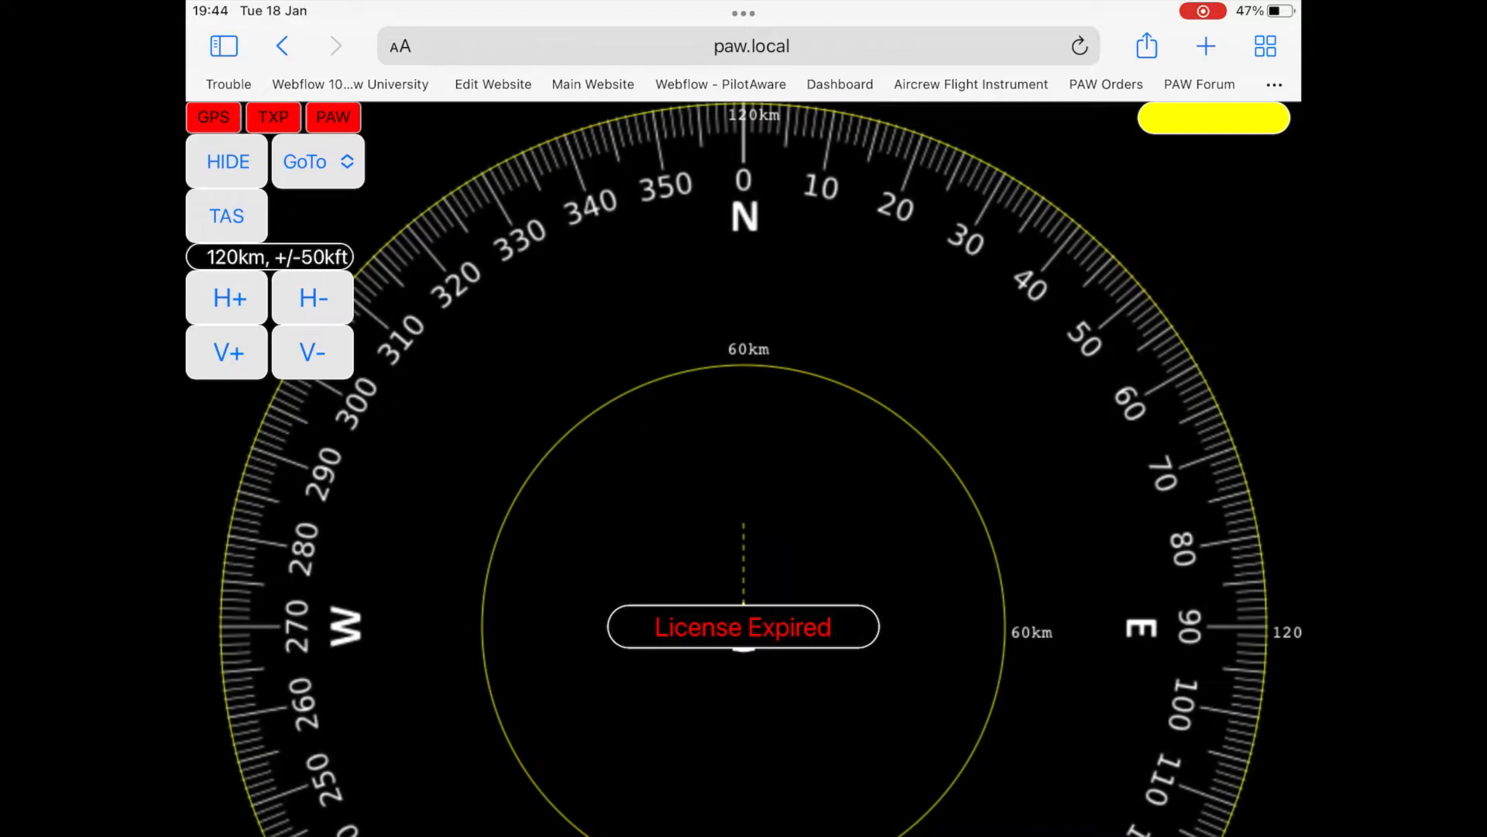
{"action": "left_click", "coordinate": [317, 161]}
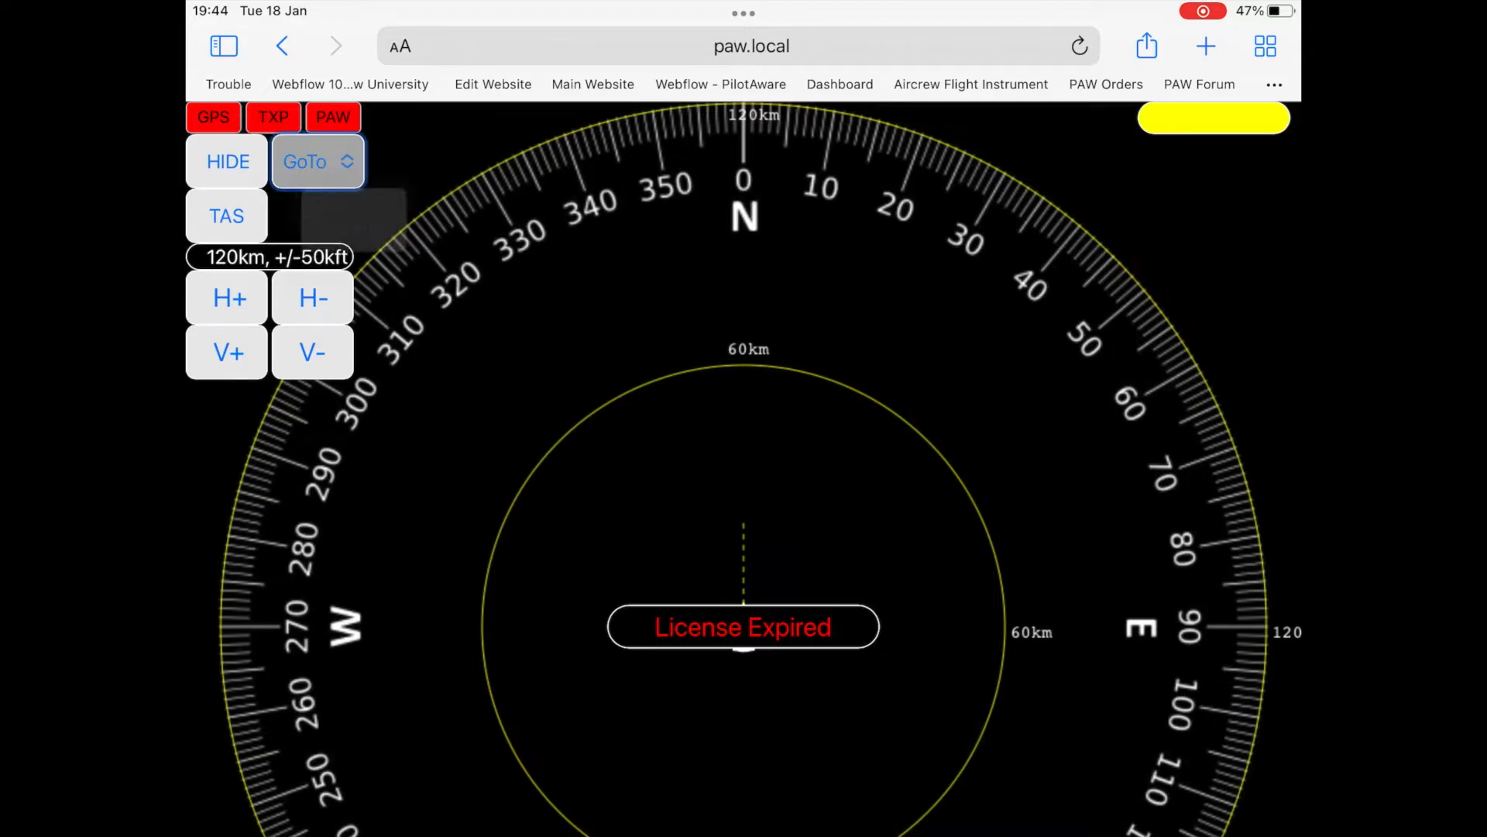
{"action": "left_click", "coordinate": [316, 159]}
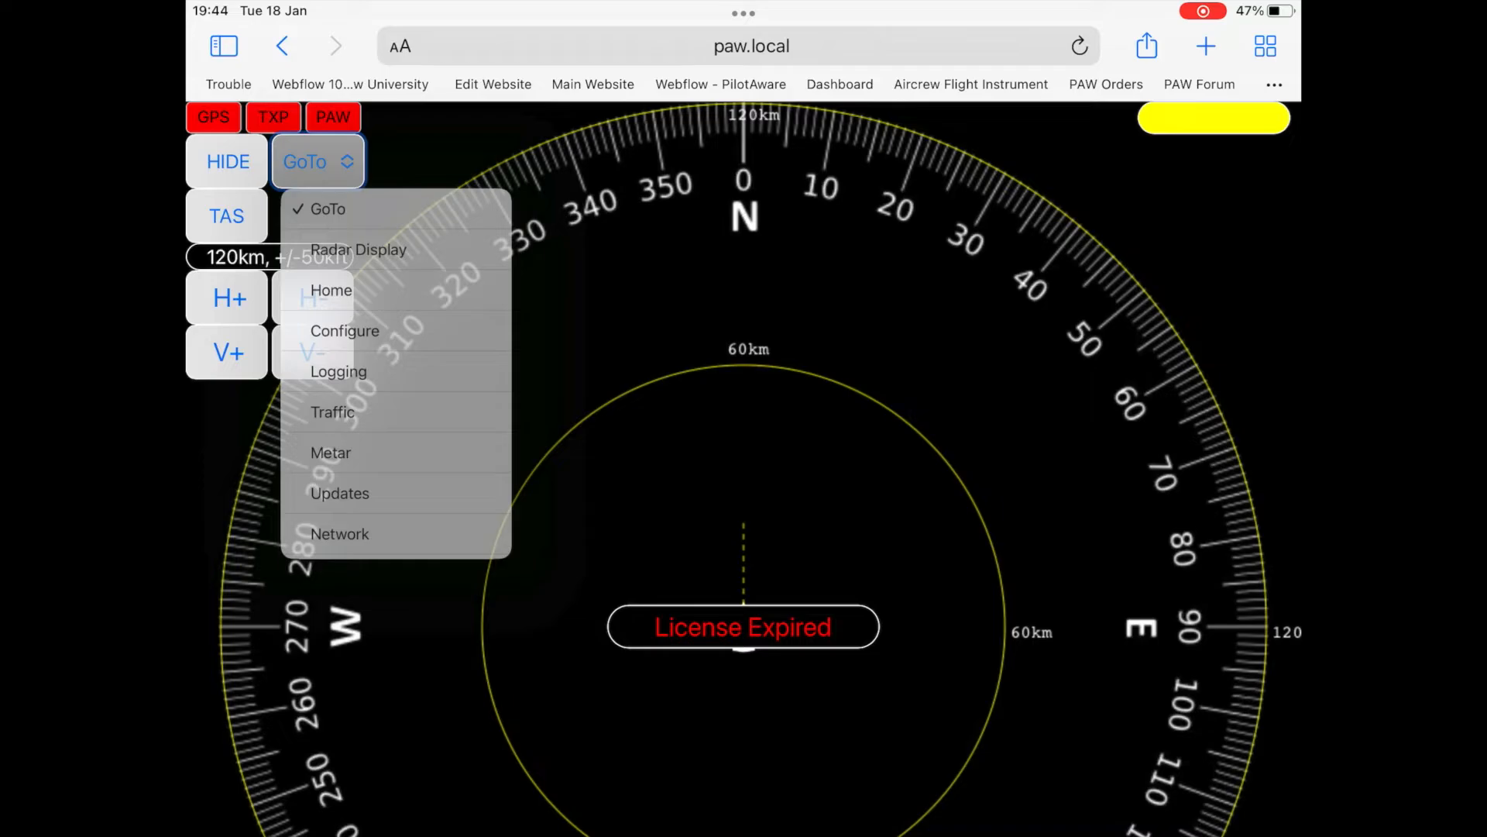
{"action": "left_click", "coordinate": [344, 330]}
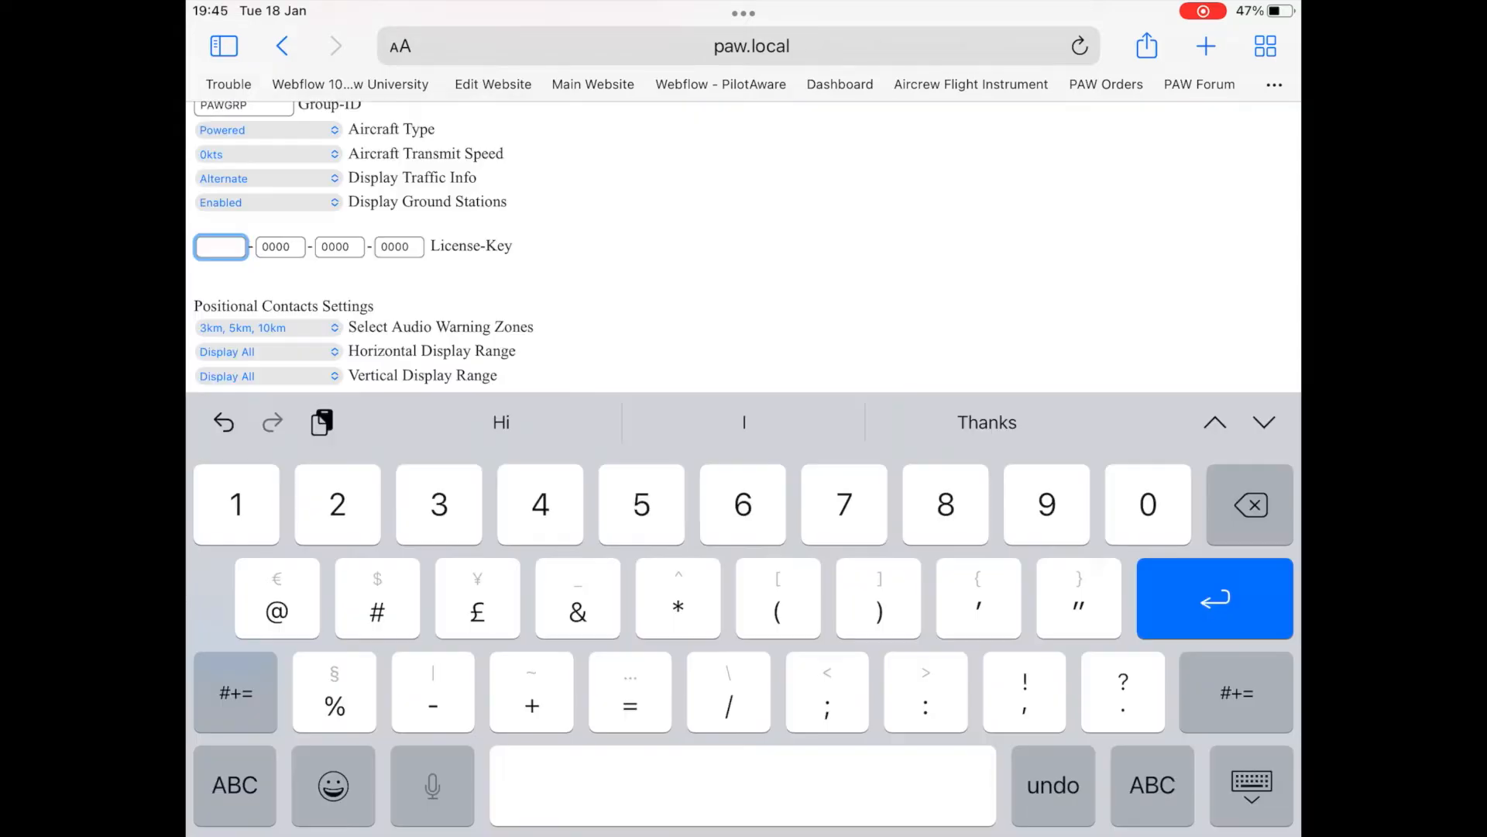
{"action": "type", "text": "5"}
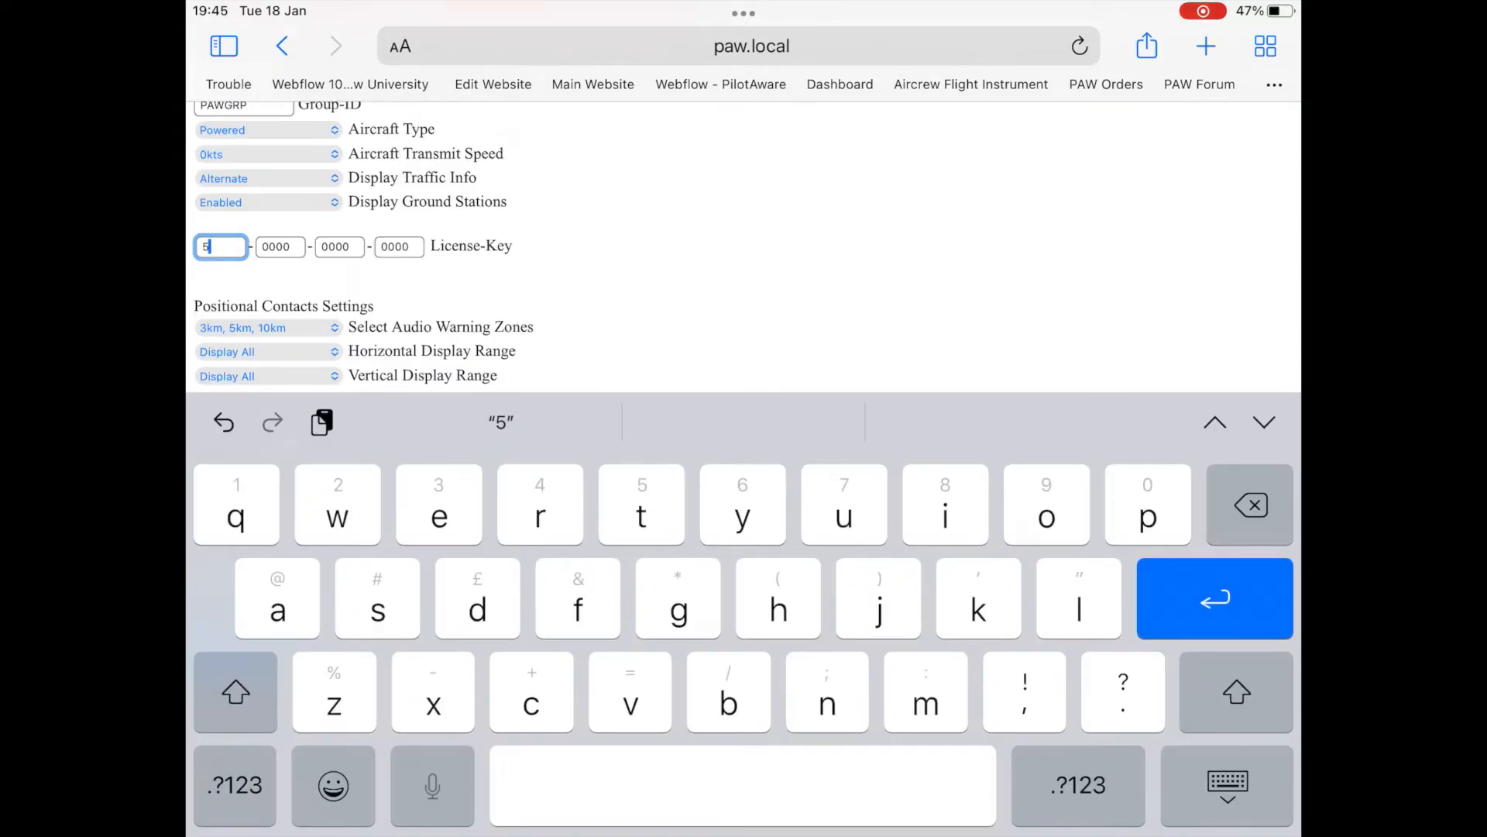
{"action": "type", "text": "d9"}
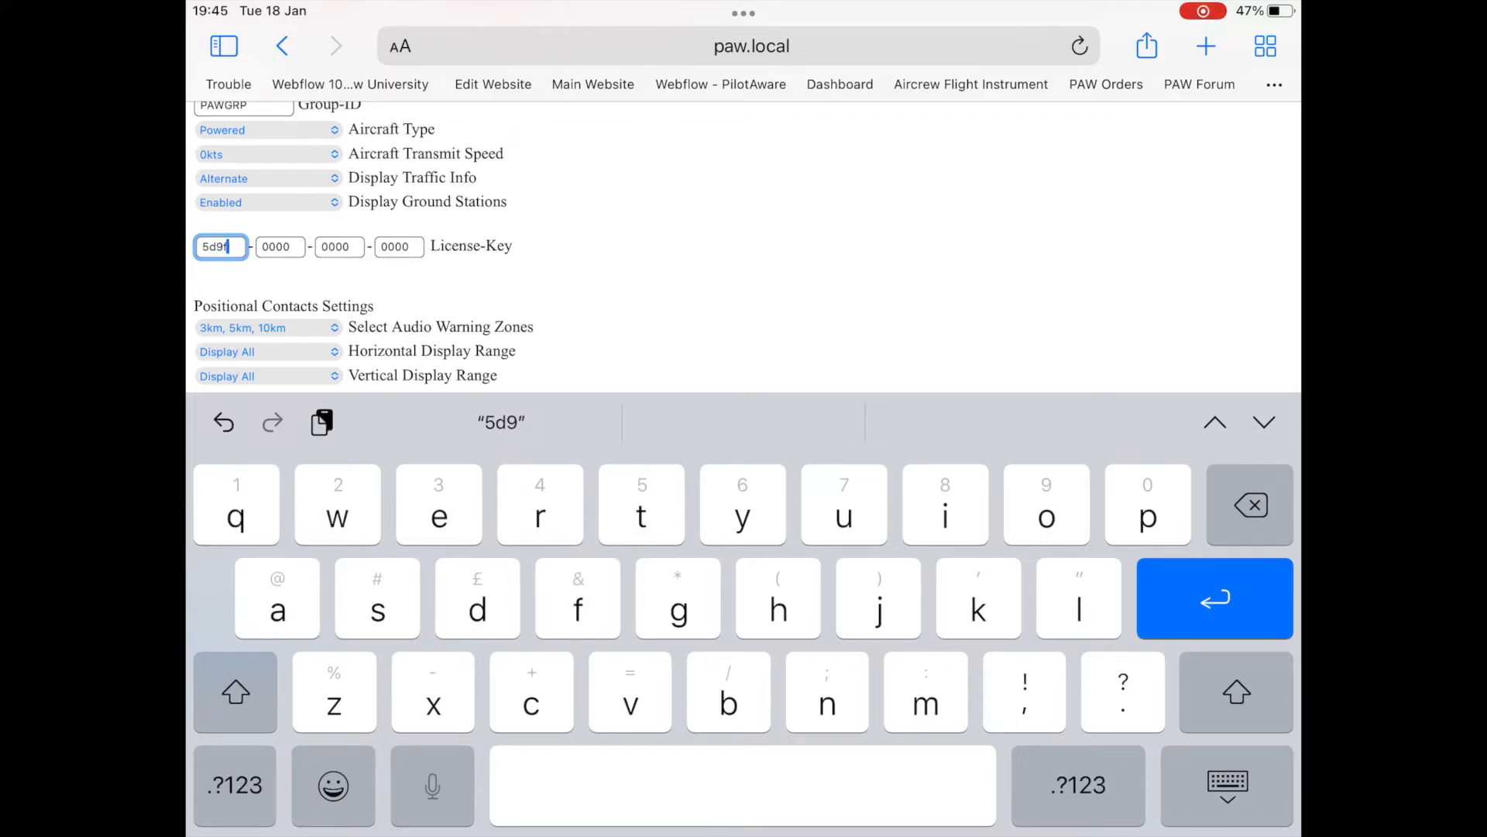
{"action": "type", "text": "f"}
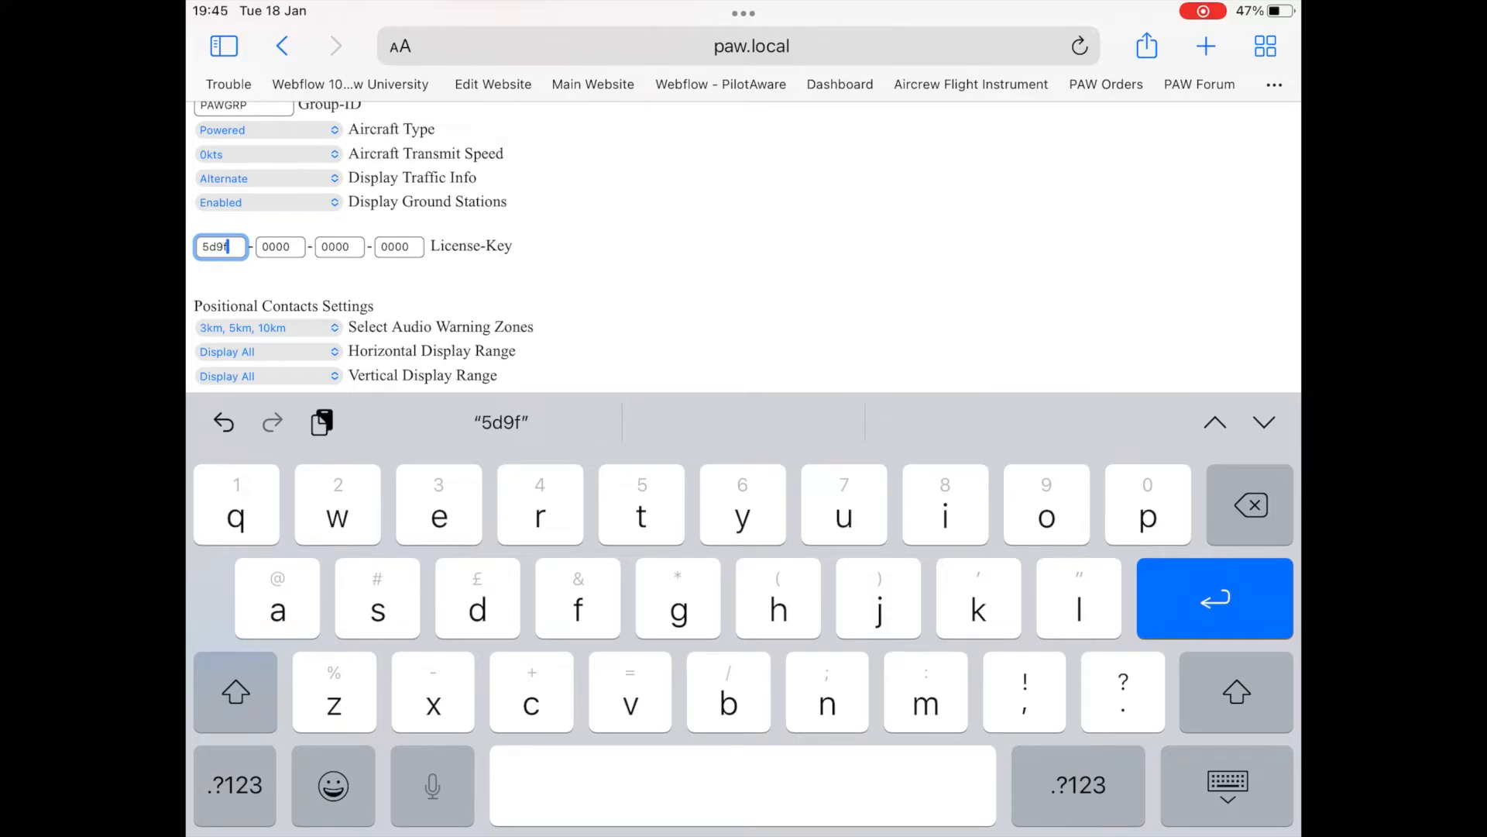
{"action": "left_click", "coordinate": [279, 247]}
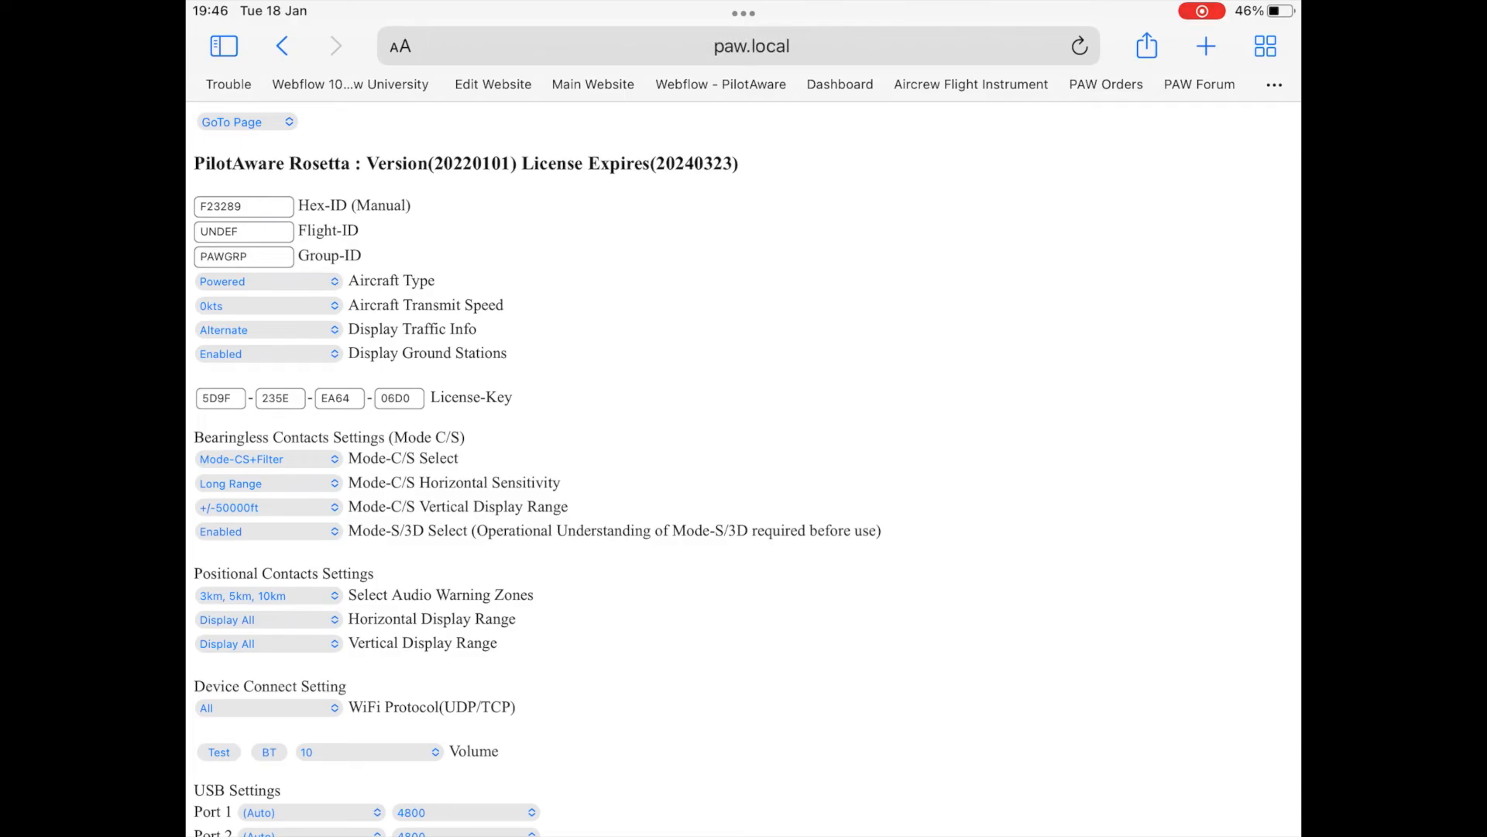
Go to the Home status page showing the licence expiry 20240323.
{"action": "left_click", "coordinate": [246, 121]}
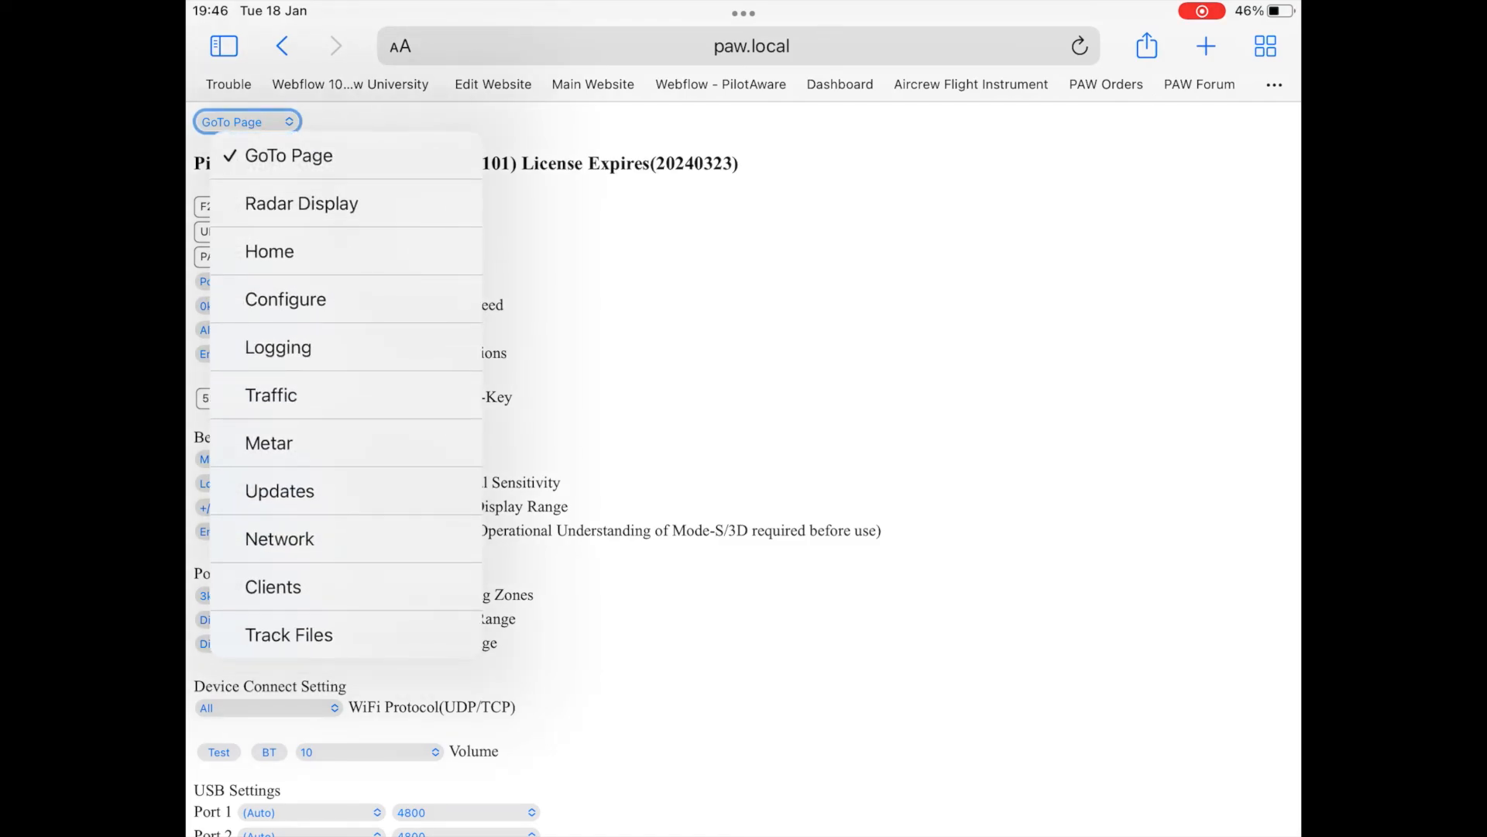
{"action": "left_click", "coordinate": [302, 202]}
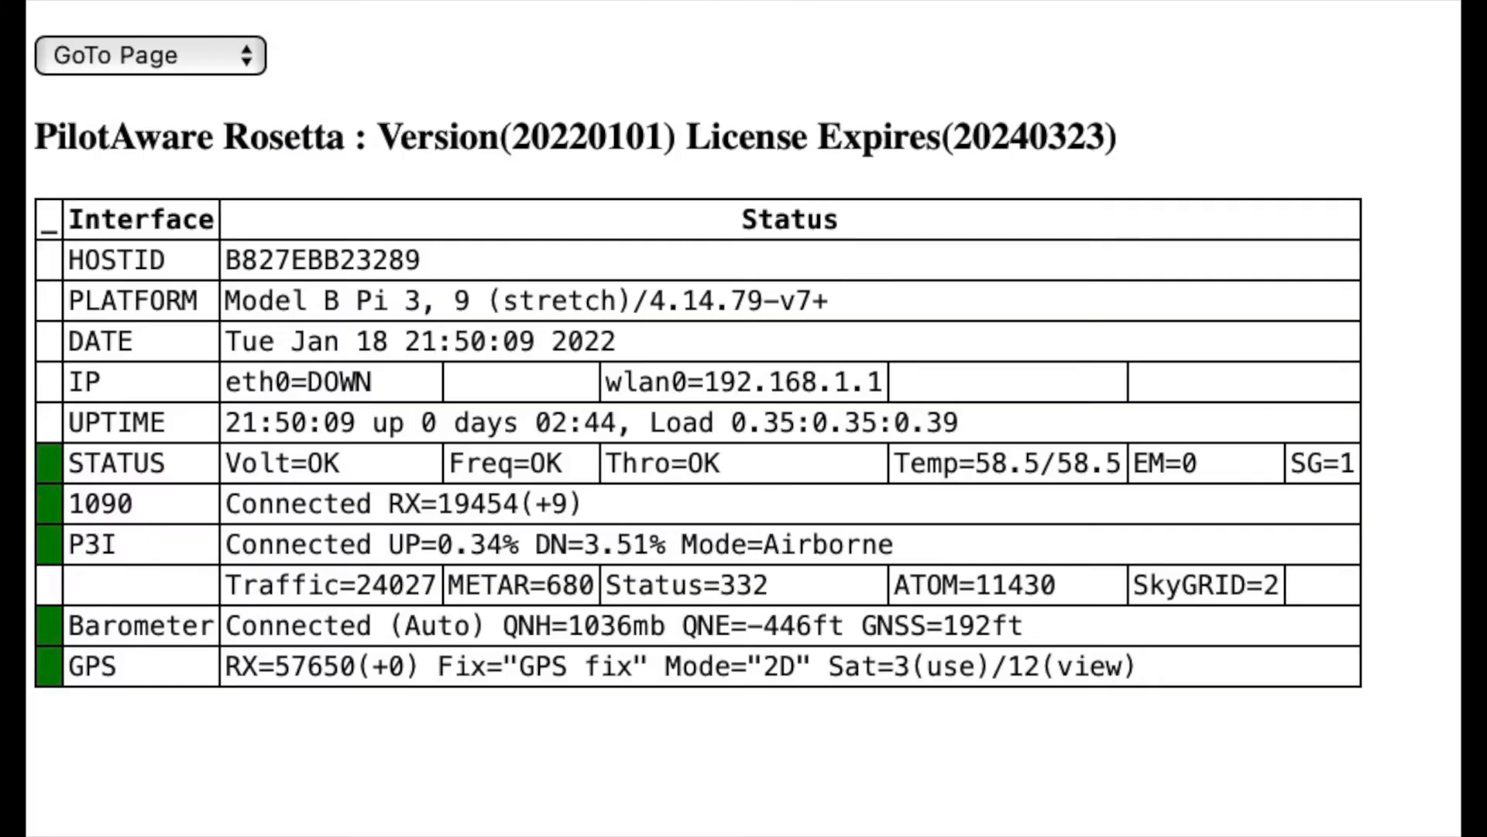